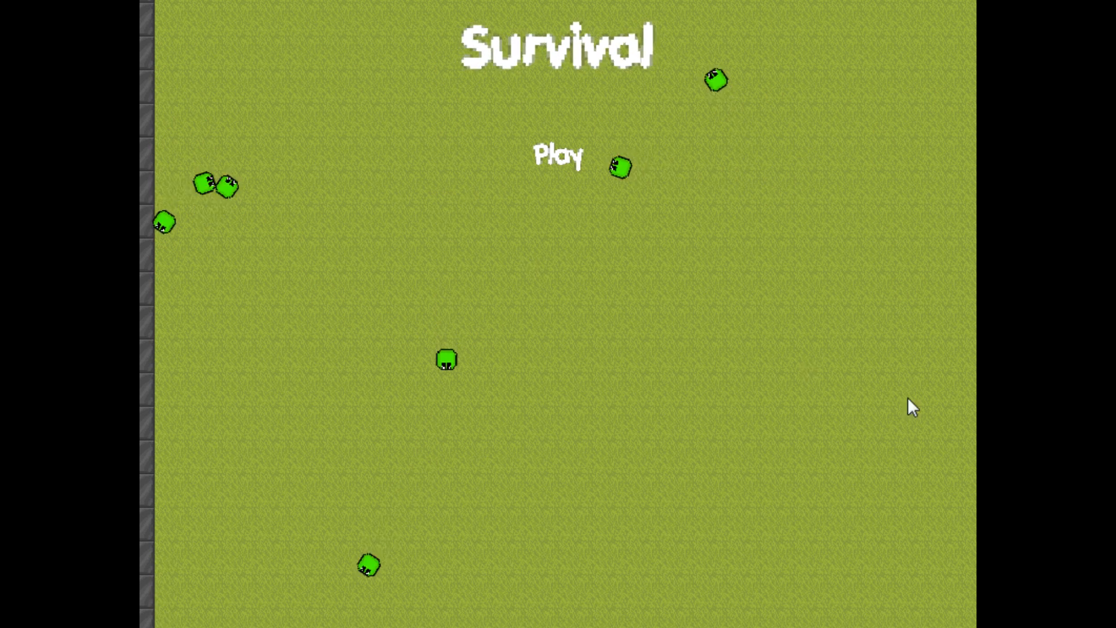
Choose Play on the title screen to reveal Single Player, Join Game and Host Game.
left_click(559, 154)
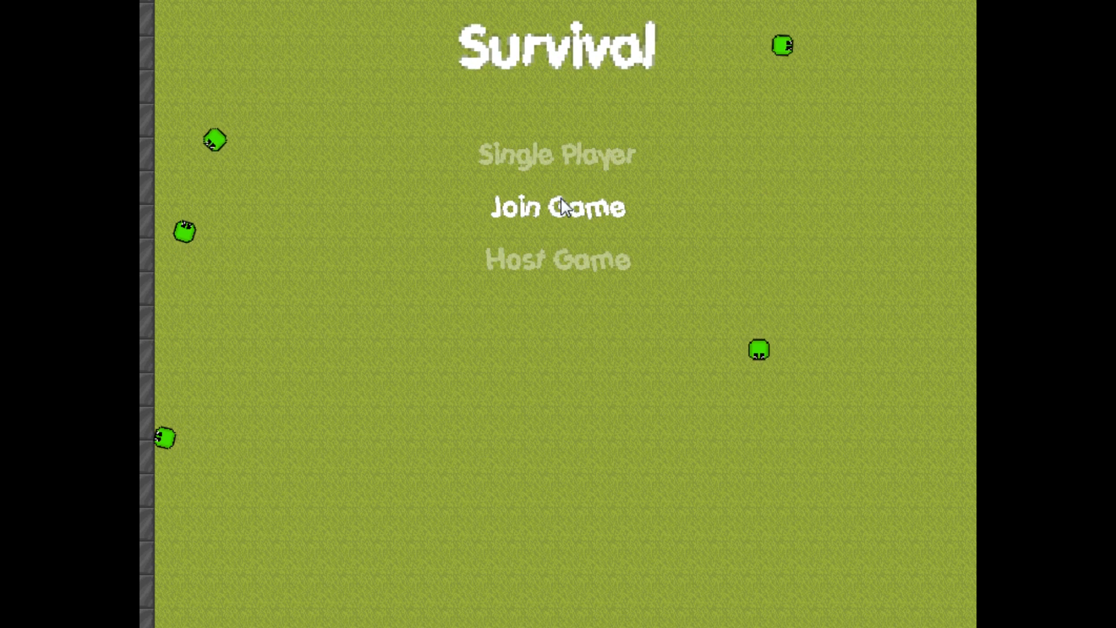
mouse_move(557, 259)
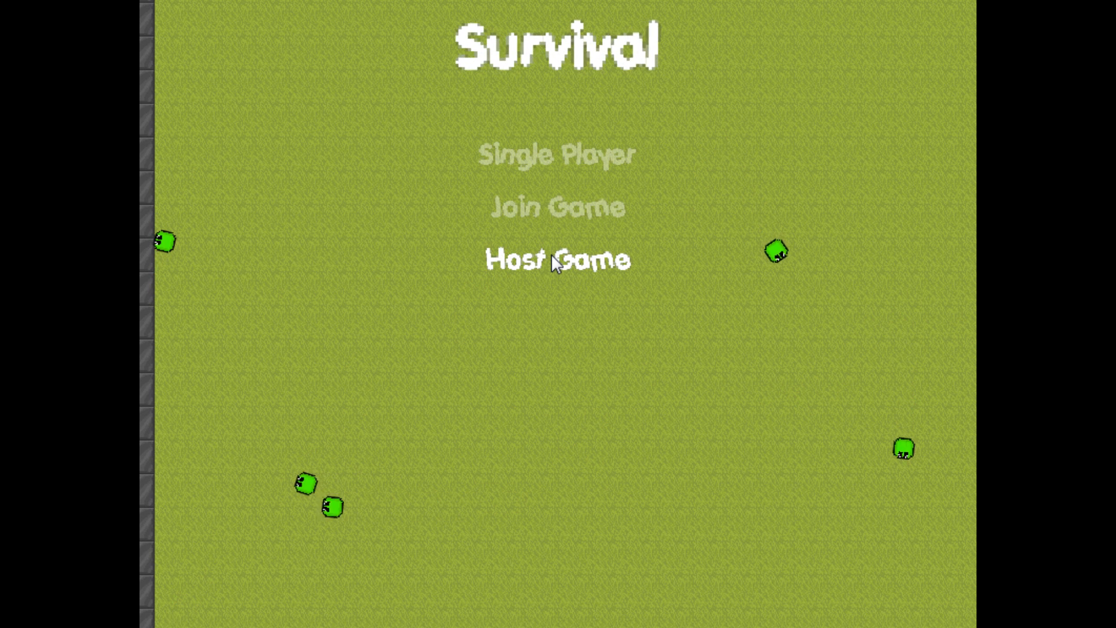
mouse_move(577, 209)
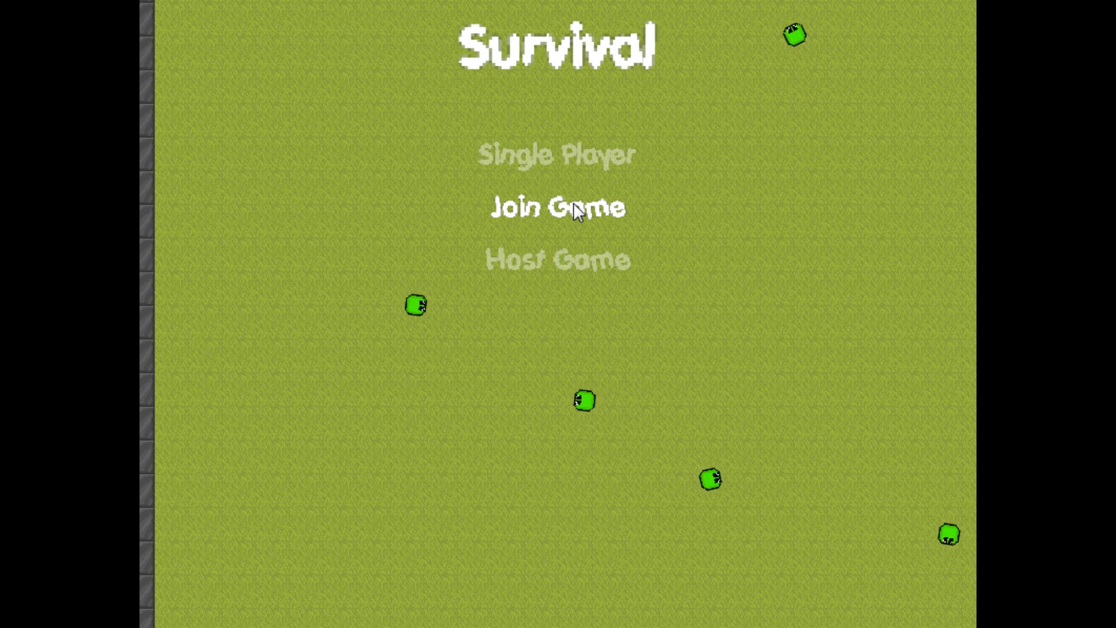
mouse_move(557, 154)
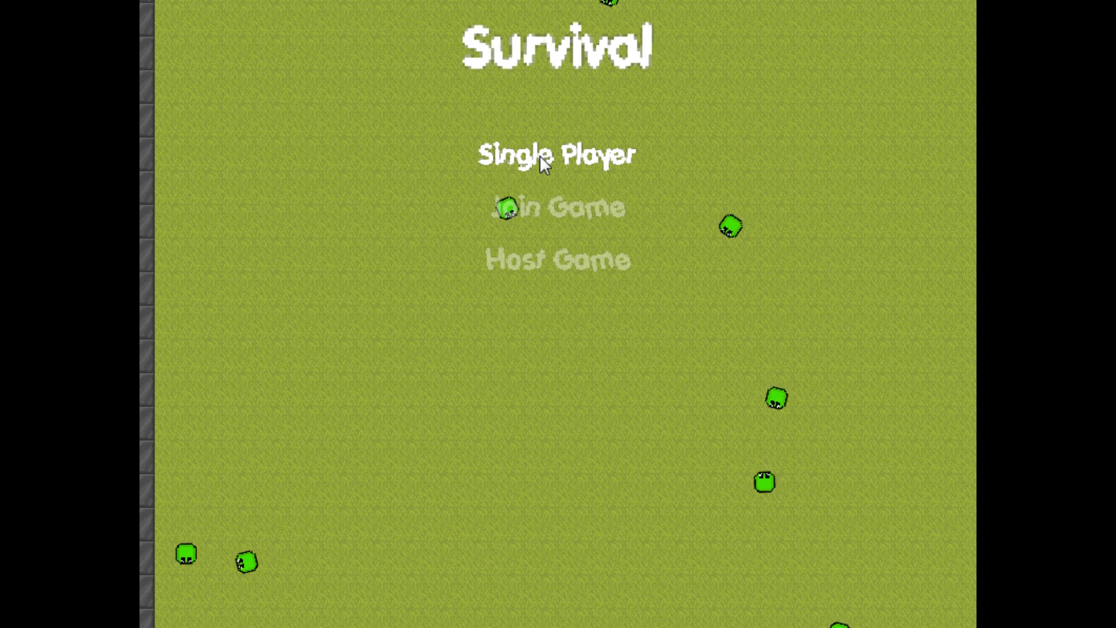
Start a Single Player match and fight the slime round up to level 2 with $690.
left_click(557, 154)
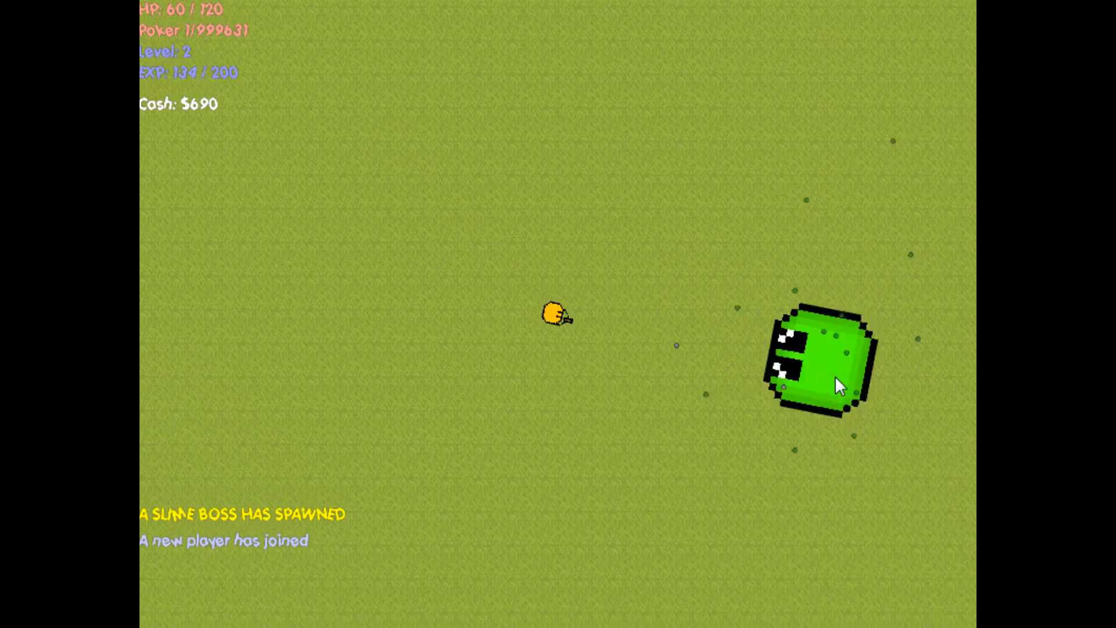
mouse_move(299, 420)
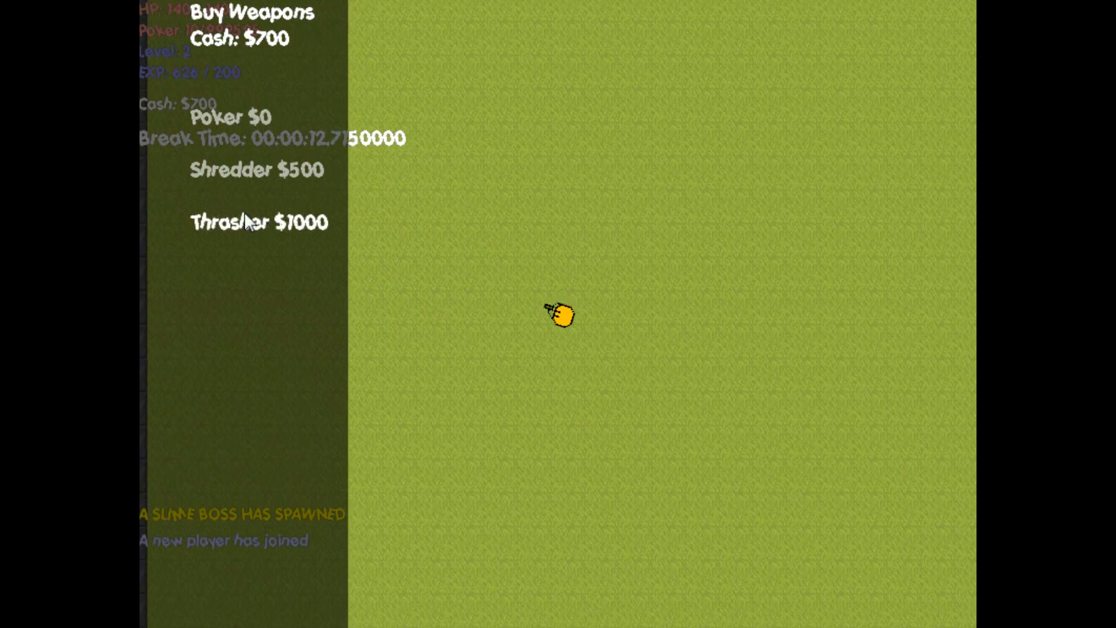
mouse_move(268, 157)
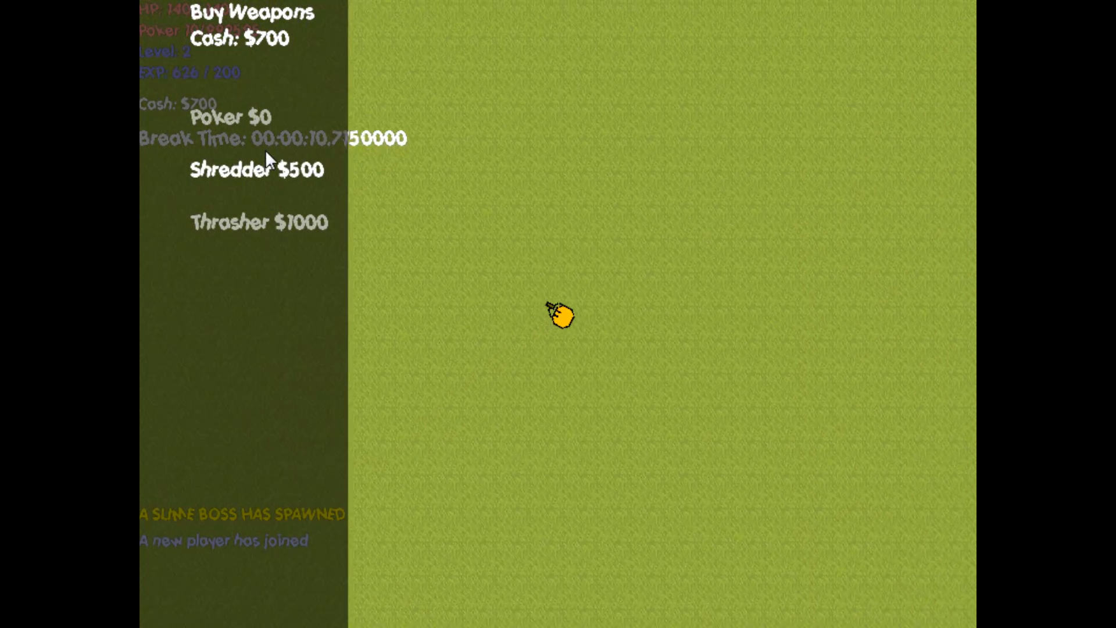
mouse_move(244, 179)
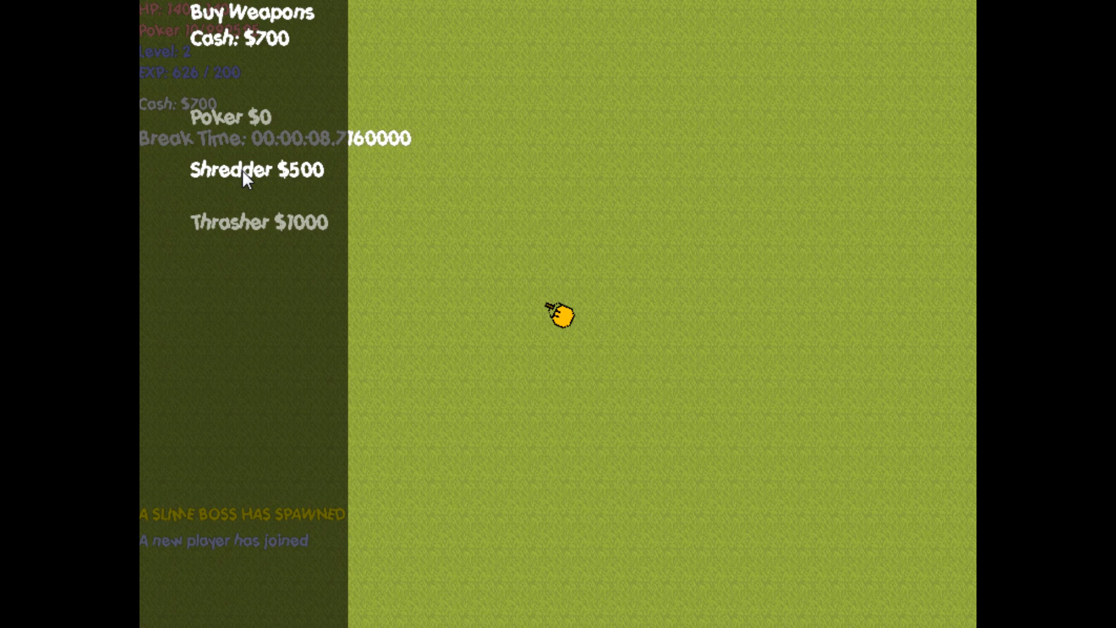
Purchase the Shredder for $500 from the Buy Weapons panel during the break.
left_click(256, 170)
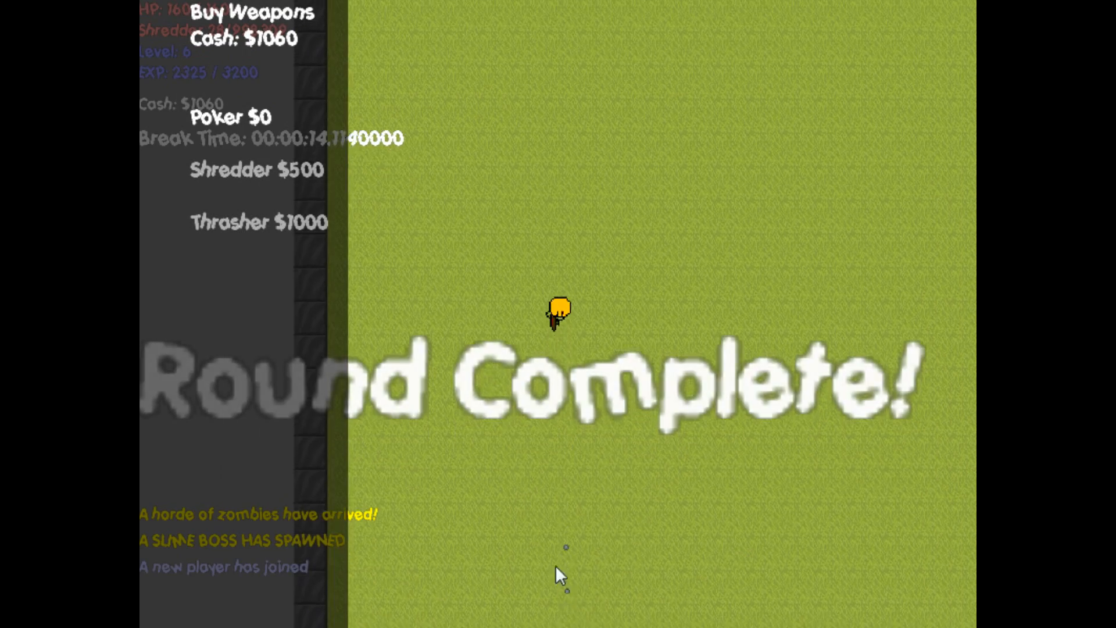
mouse_move(600, 295)
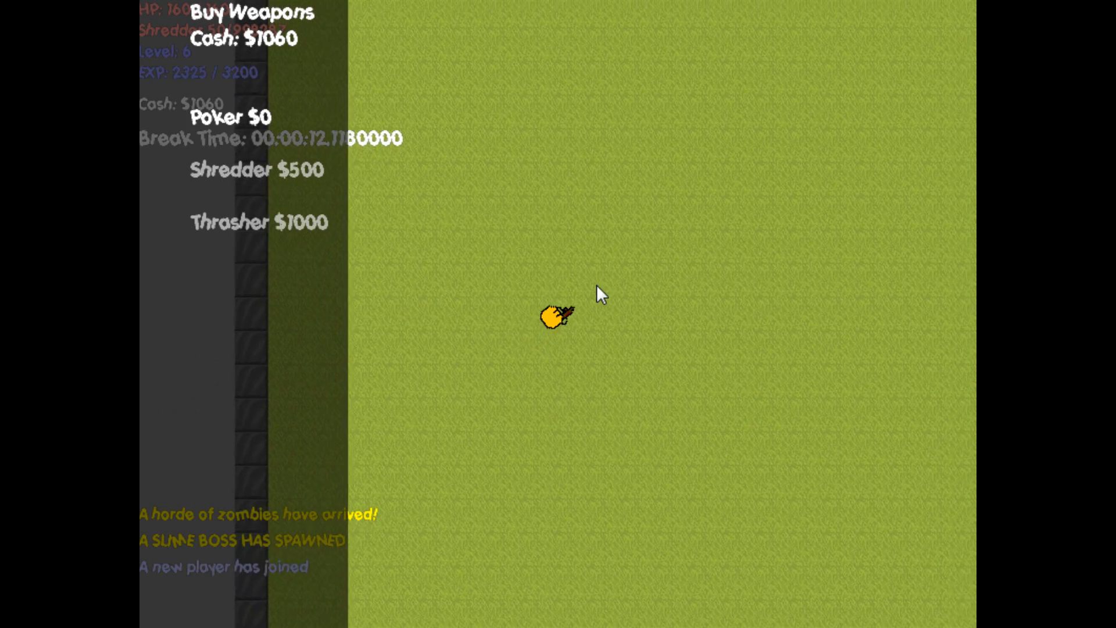
Purchase the Thrasher for $1000, leaving $60 cash before the break ends.
left_click(258, 222)
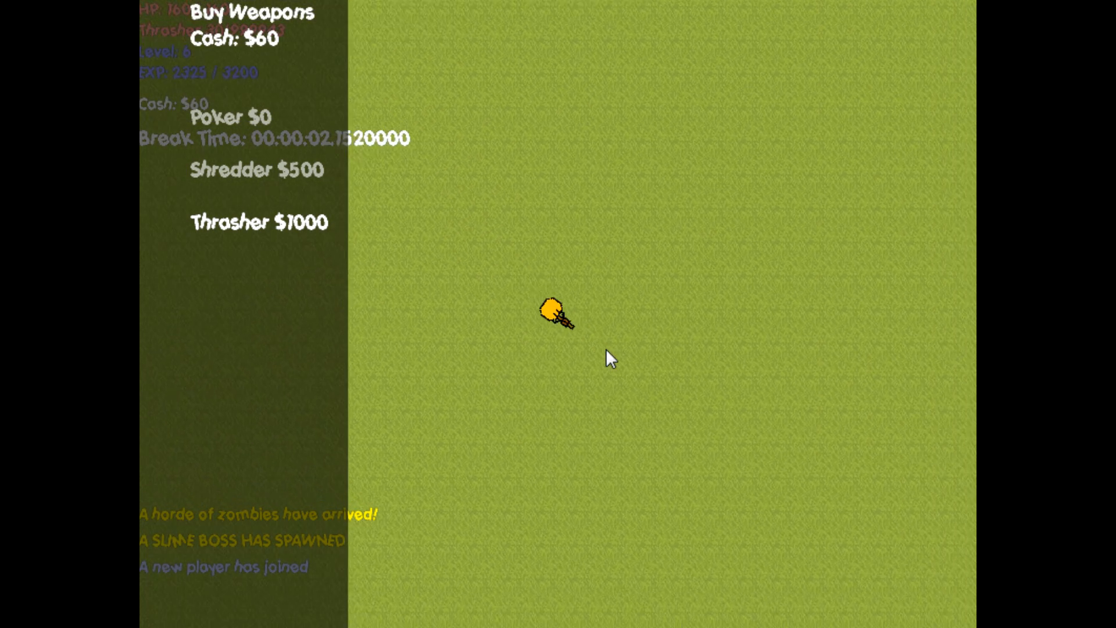
mouse_move(419, 381)
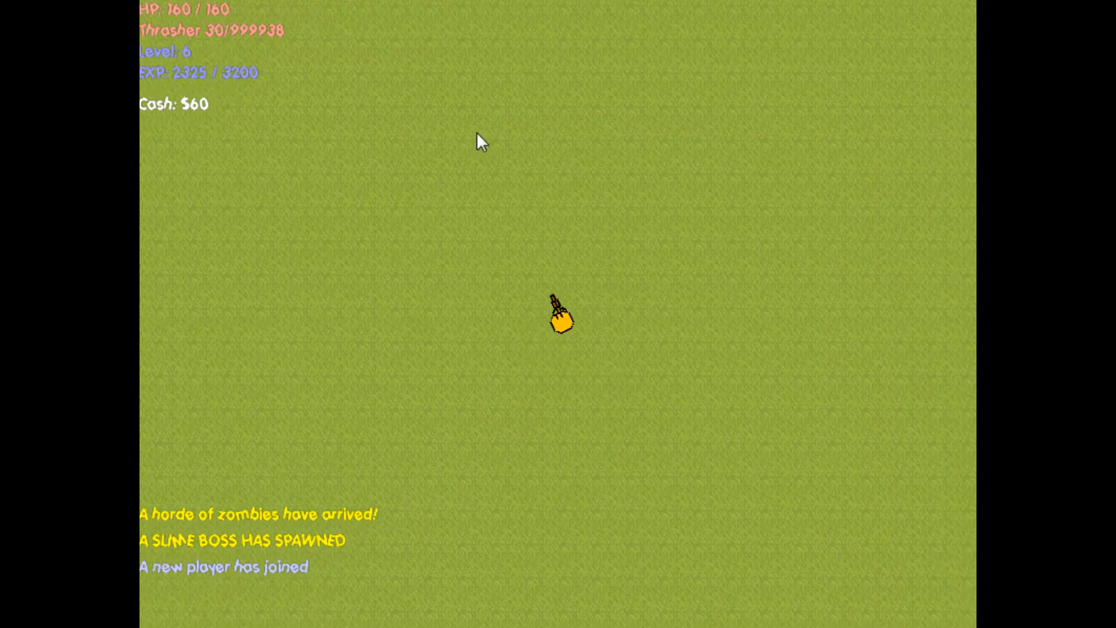
mouse_move(474, 359)
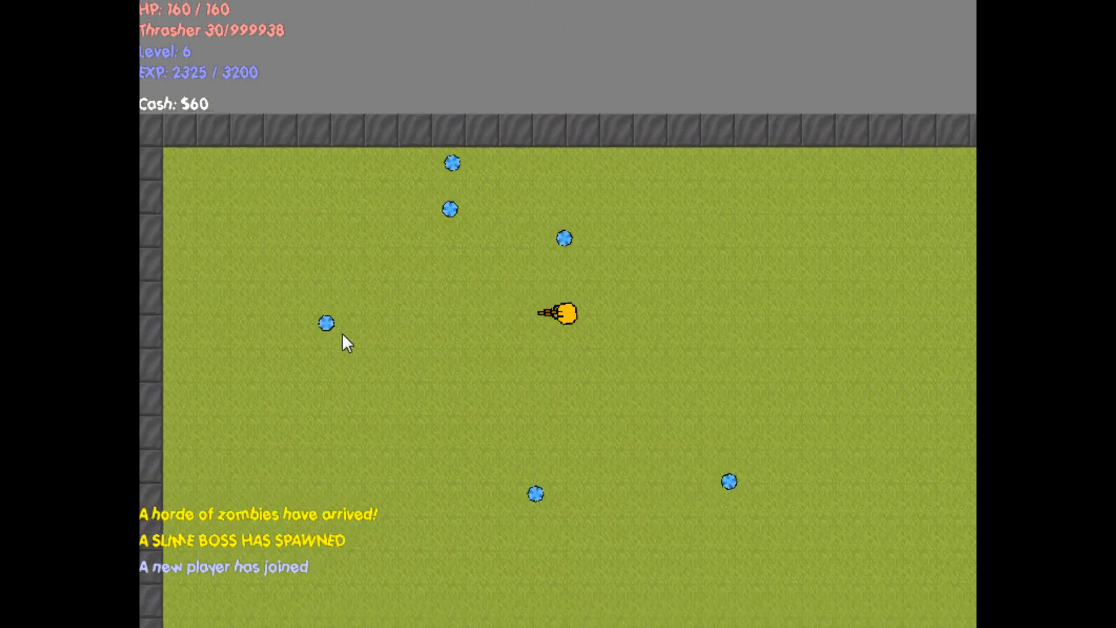
mouse_move(483, 192)
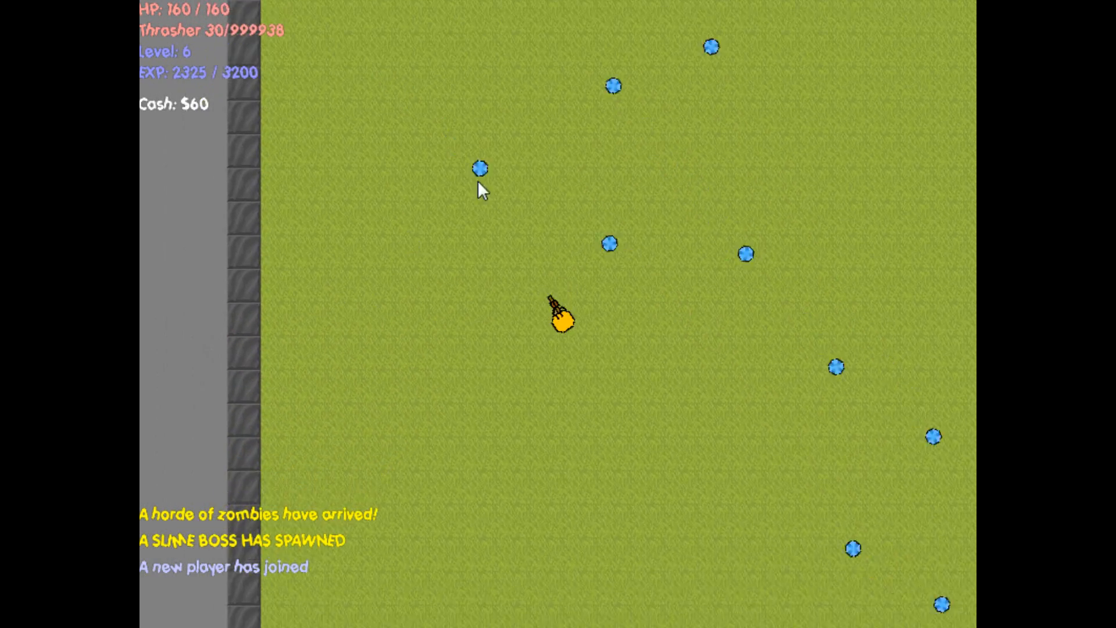